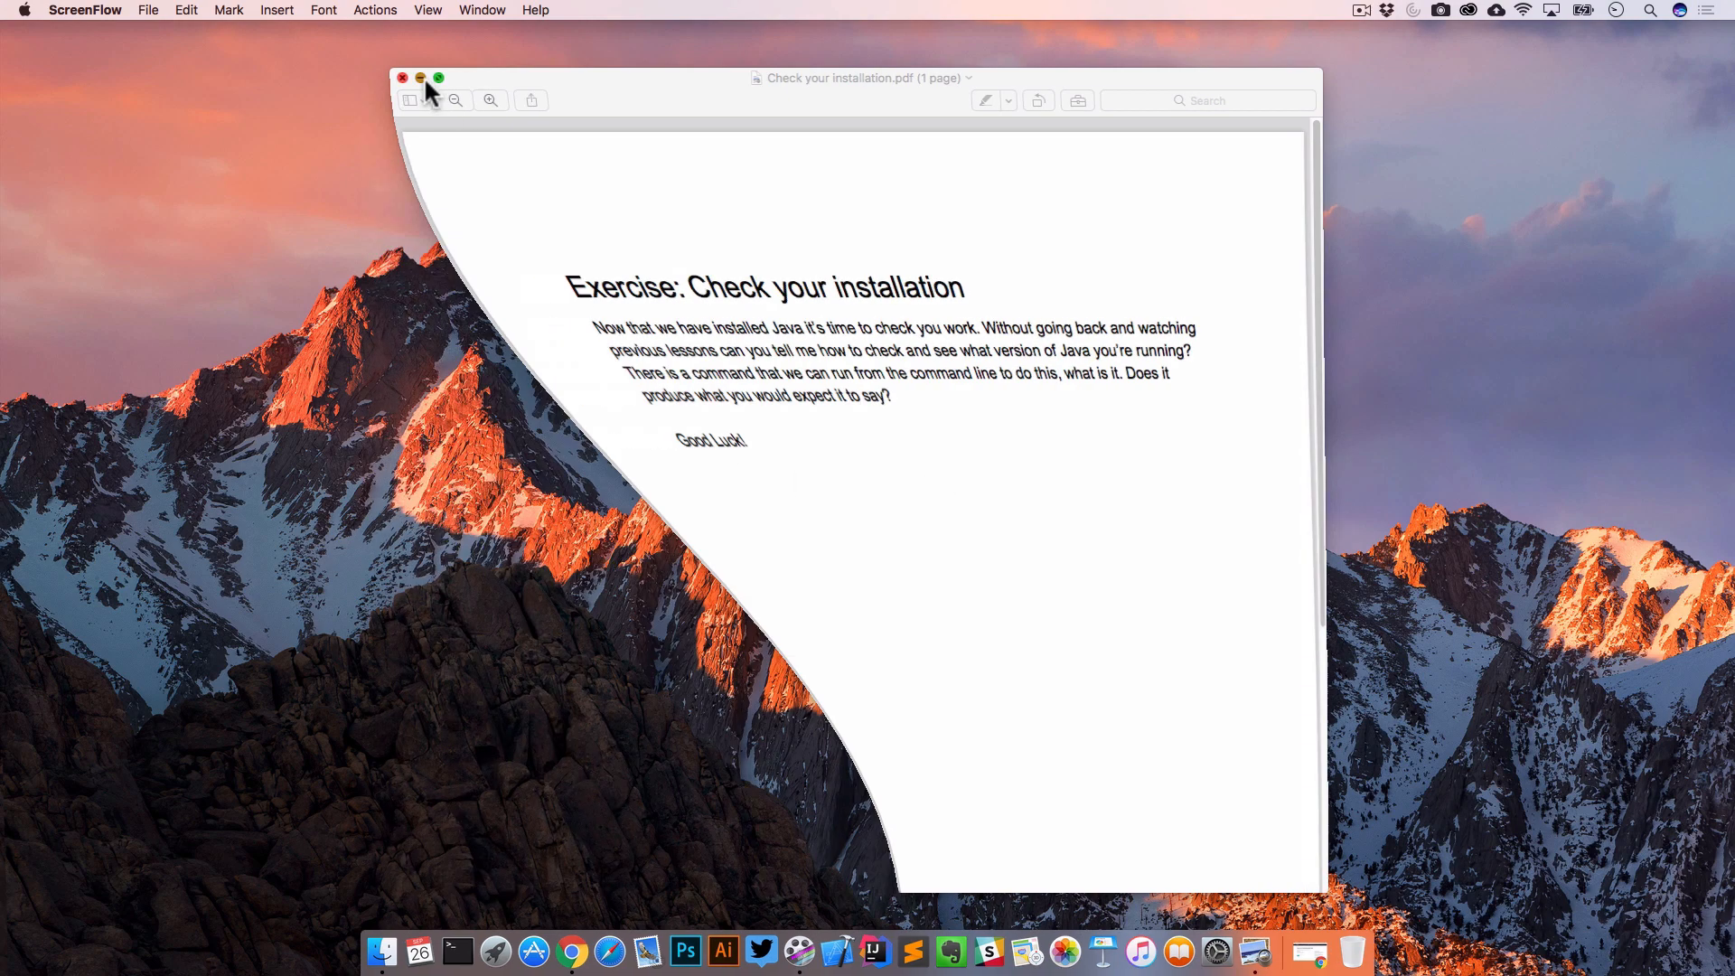
# Close the 'Check your installation' exercise PDF in Preview
pyautogui.click(403, 77)
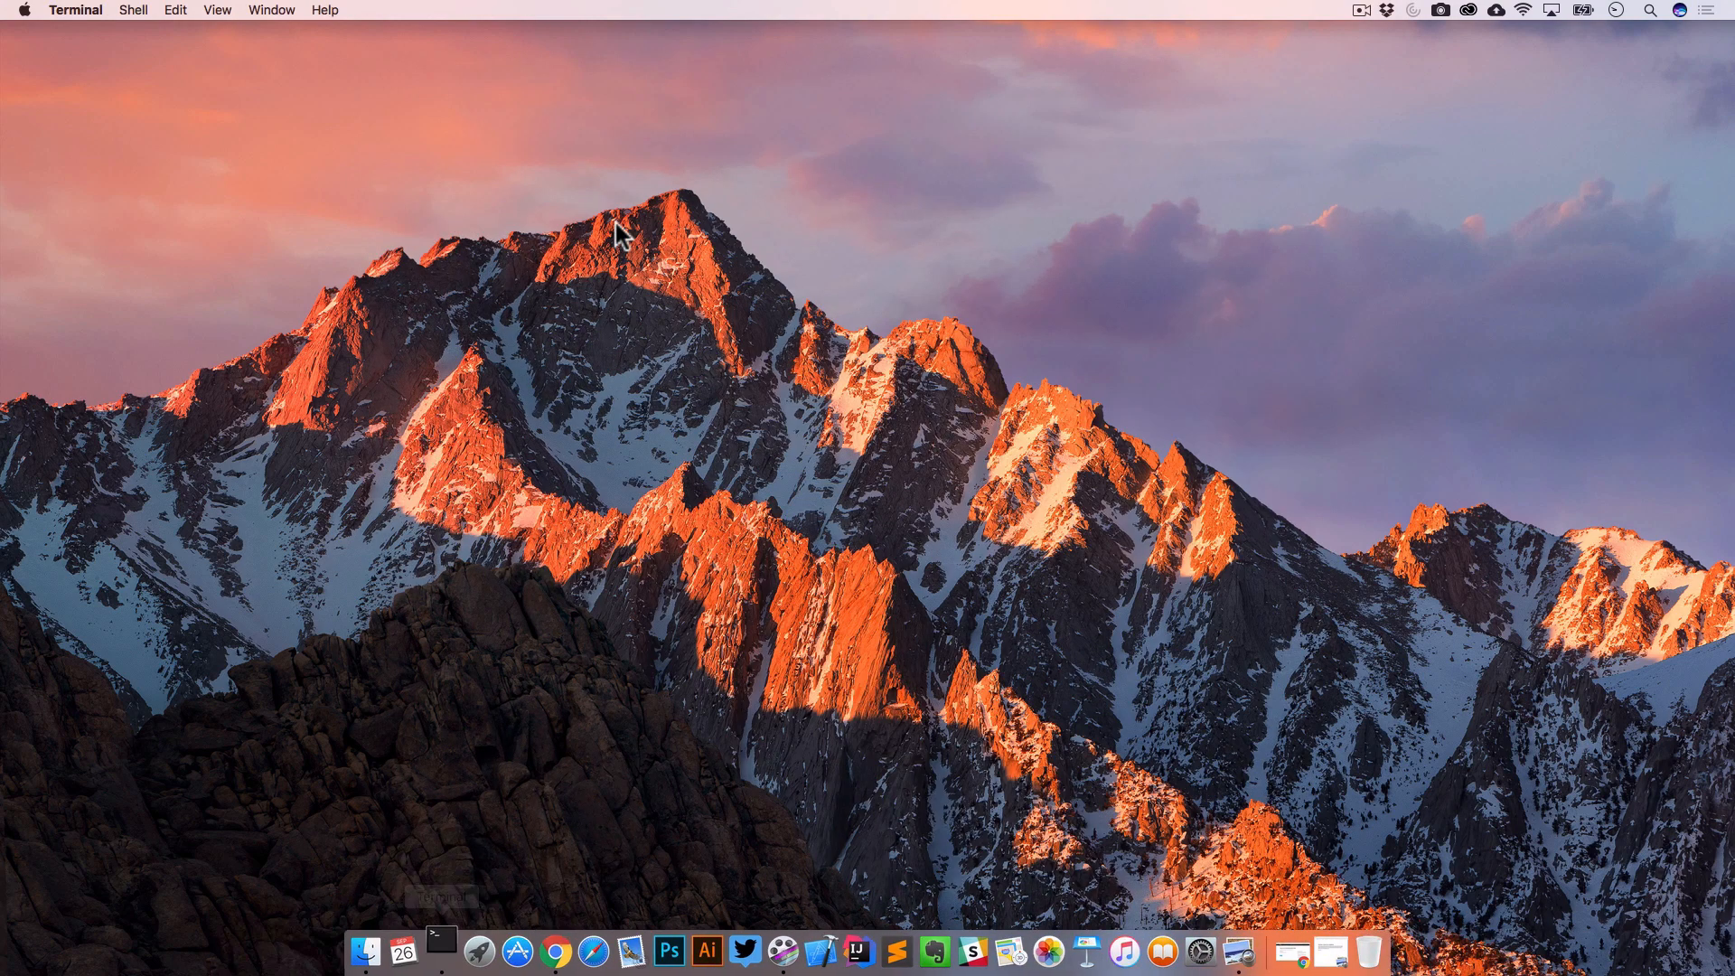
# Run java -version in a new Terminal window, reporting openjdk 1.8.0_144 (Zulu 8.23.0.3)
pyautogui.click(439, 950)
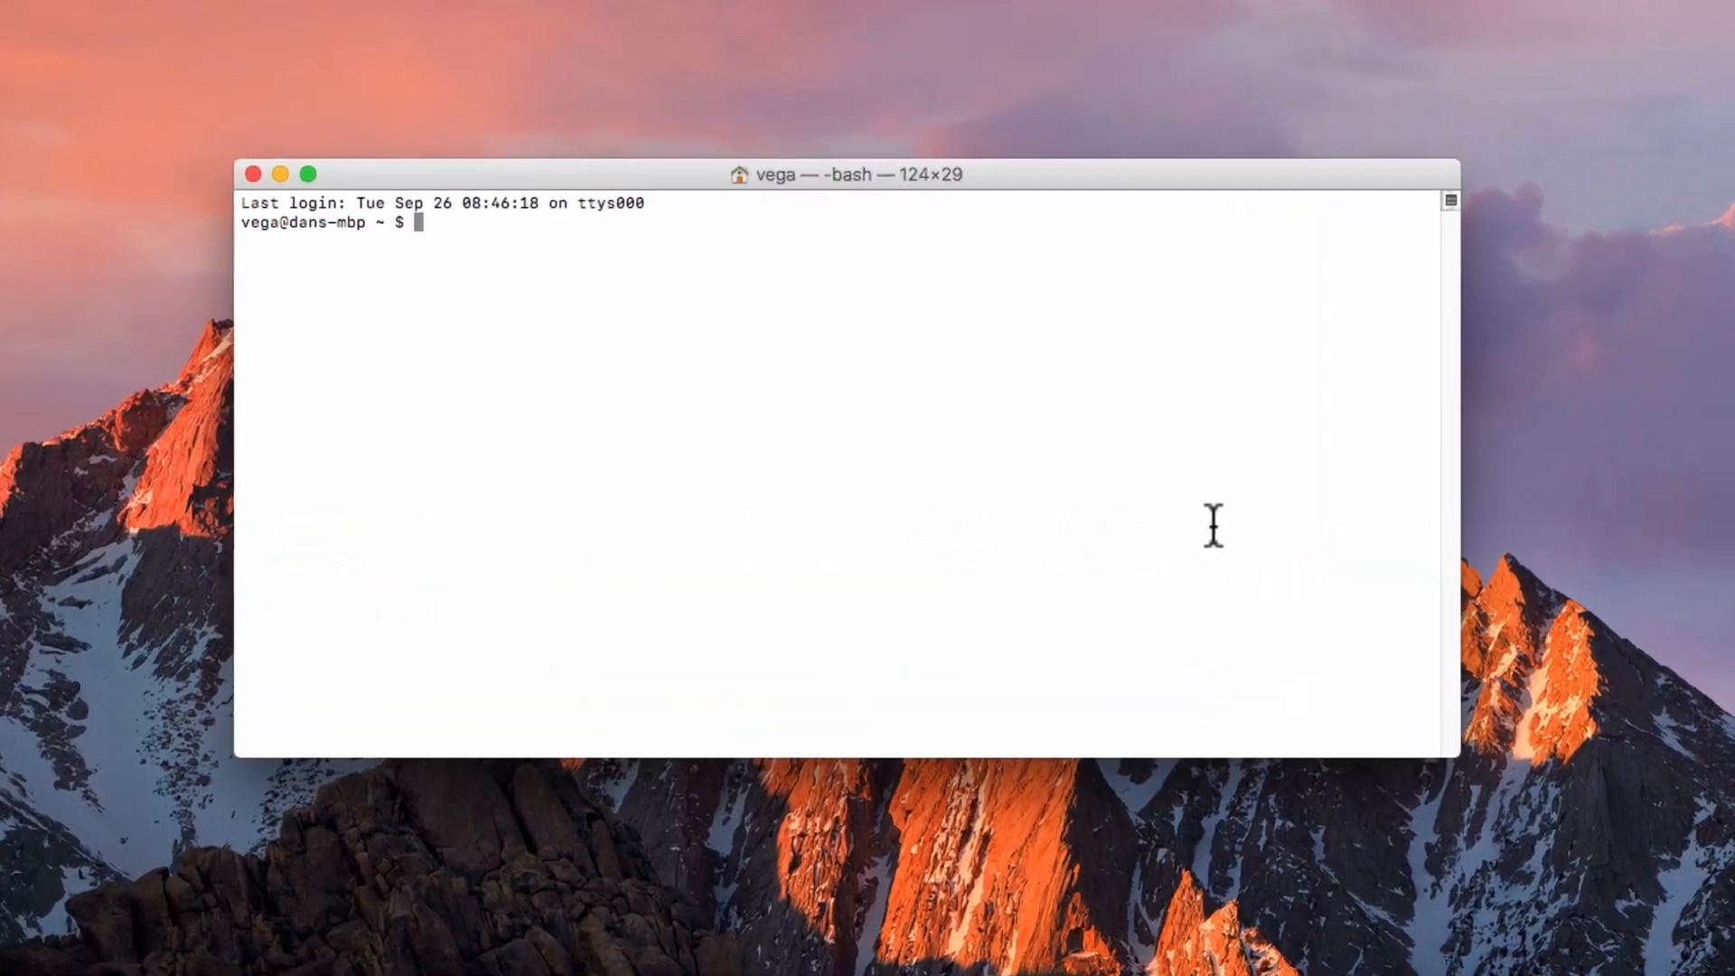
pyautogui.write('jav')
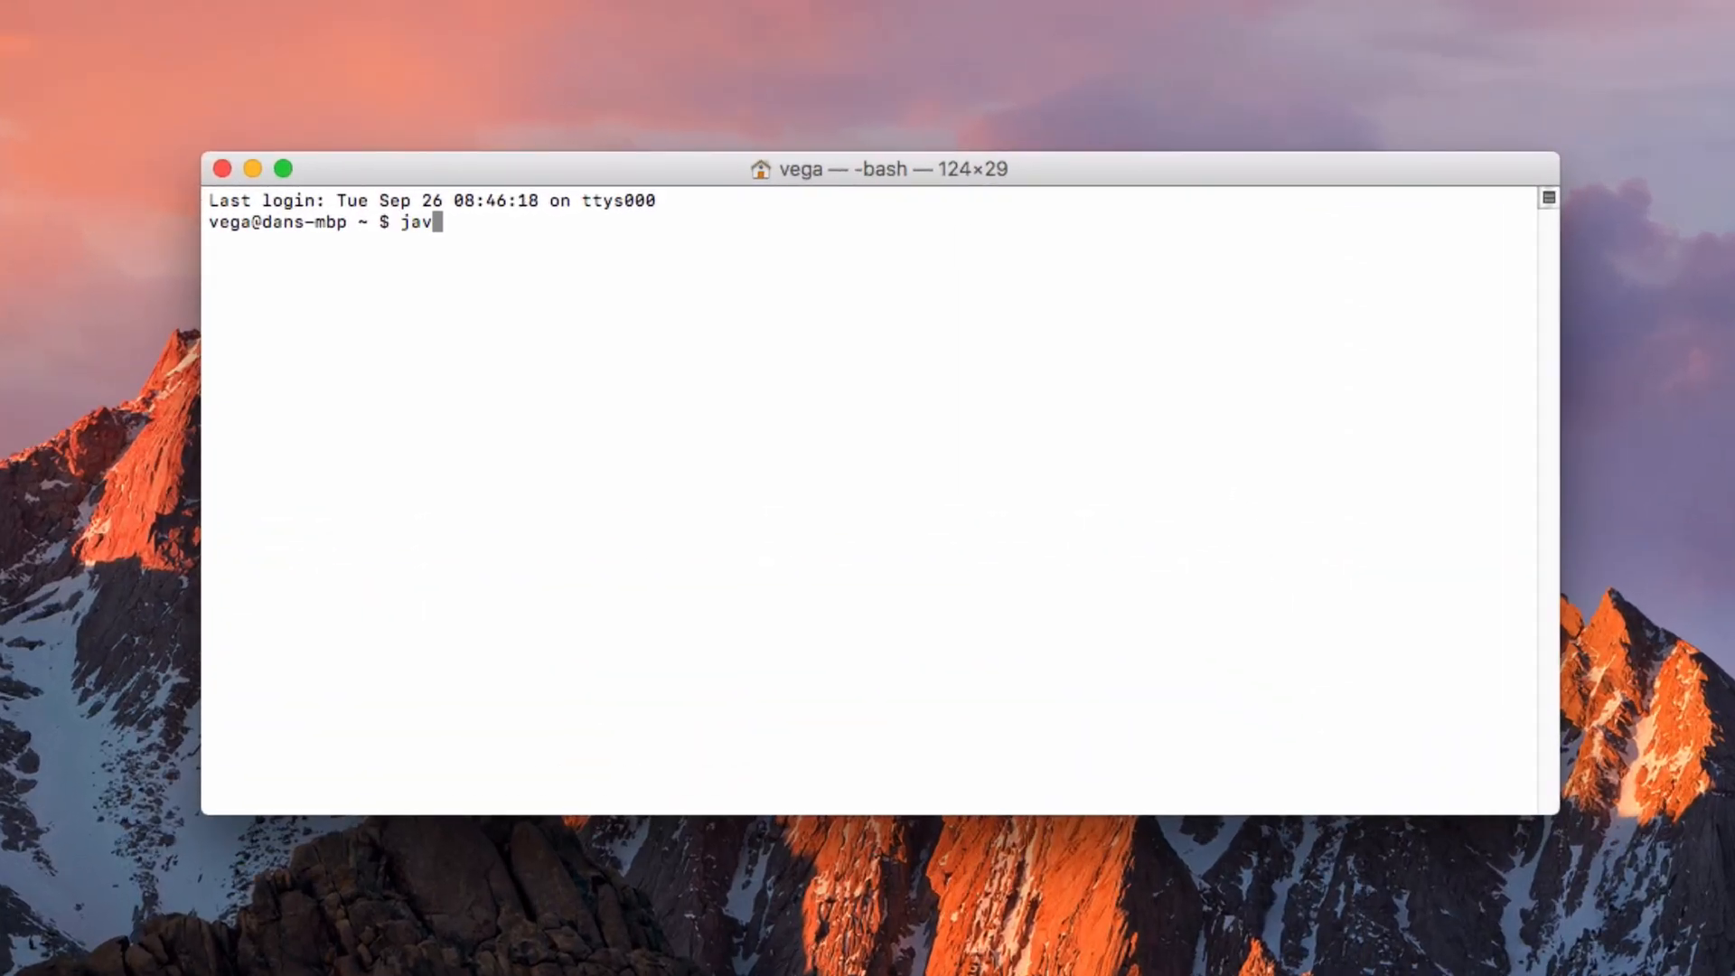
pyautogui.write('a -version')
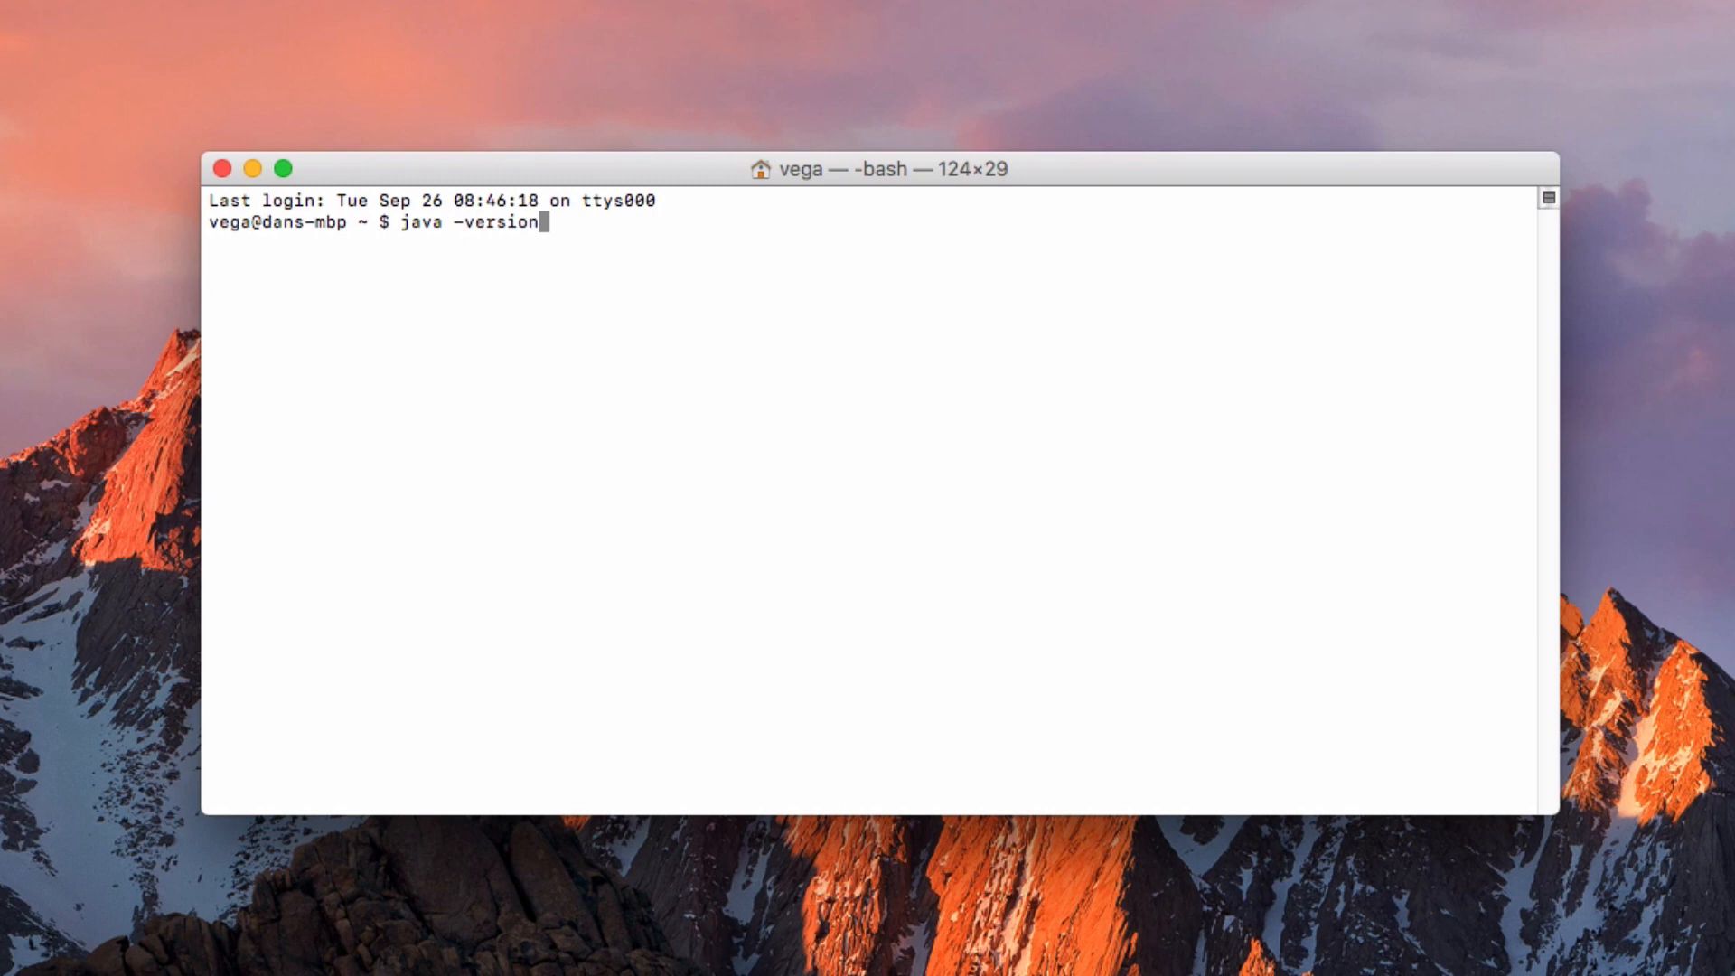
pyautogui.press('Return')
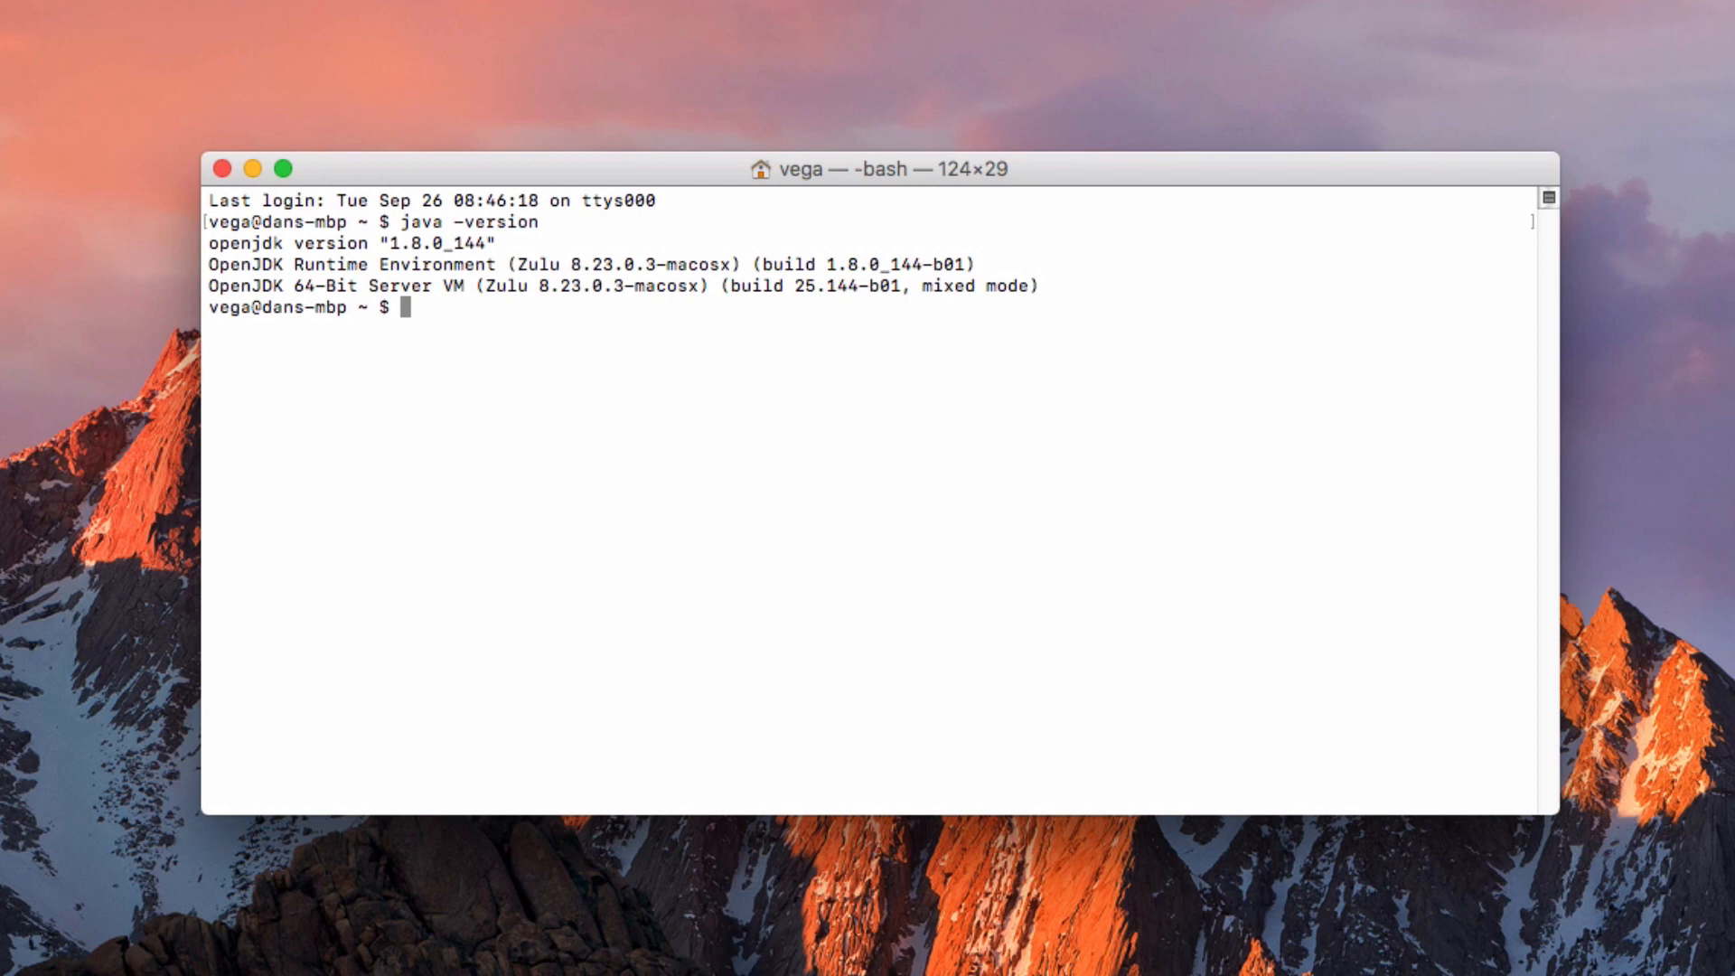
# Run sdk list java and highlight 8u144-zulu, the version currently in use
pyautogui.write('sdk lis')
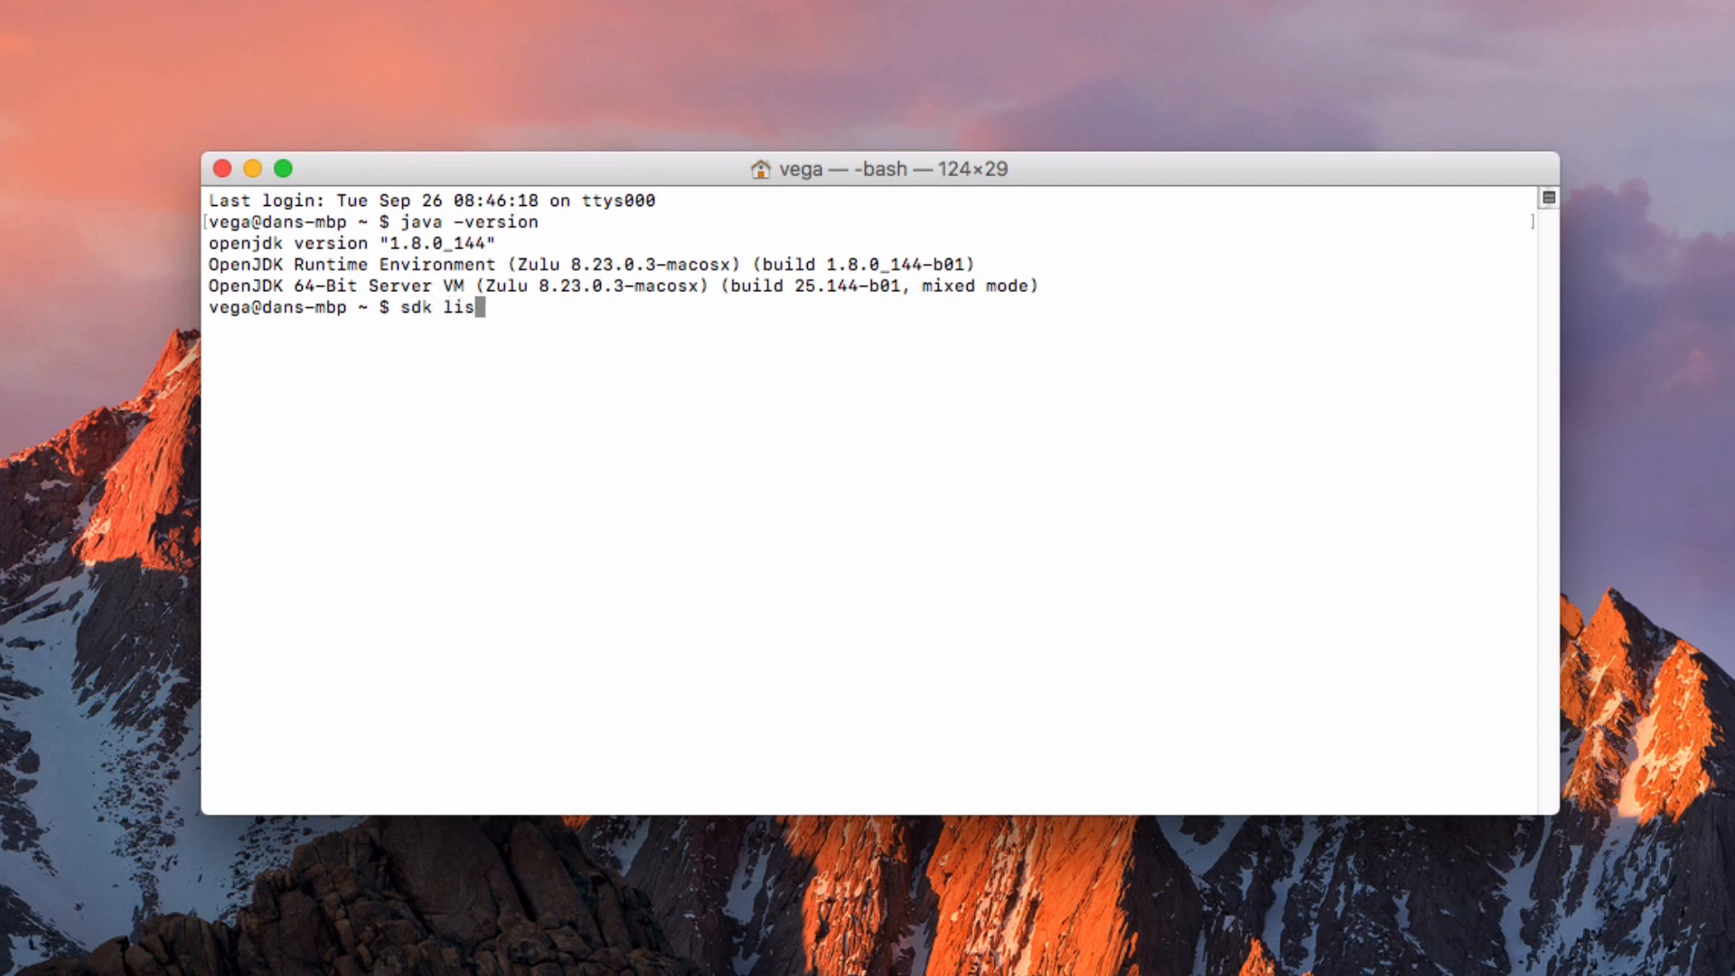
pyautogui.press('Return')
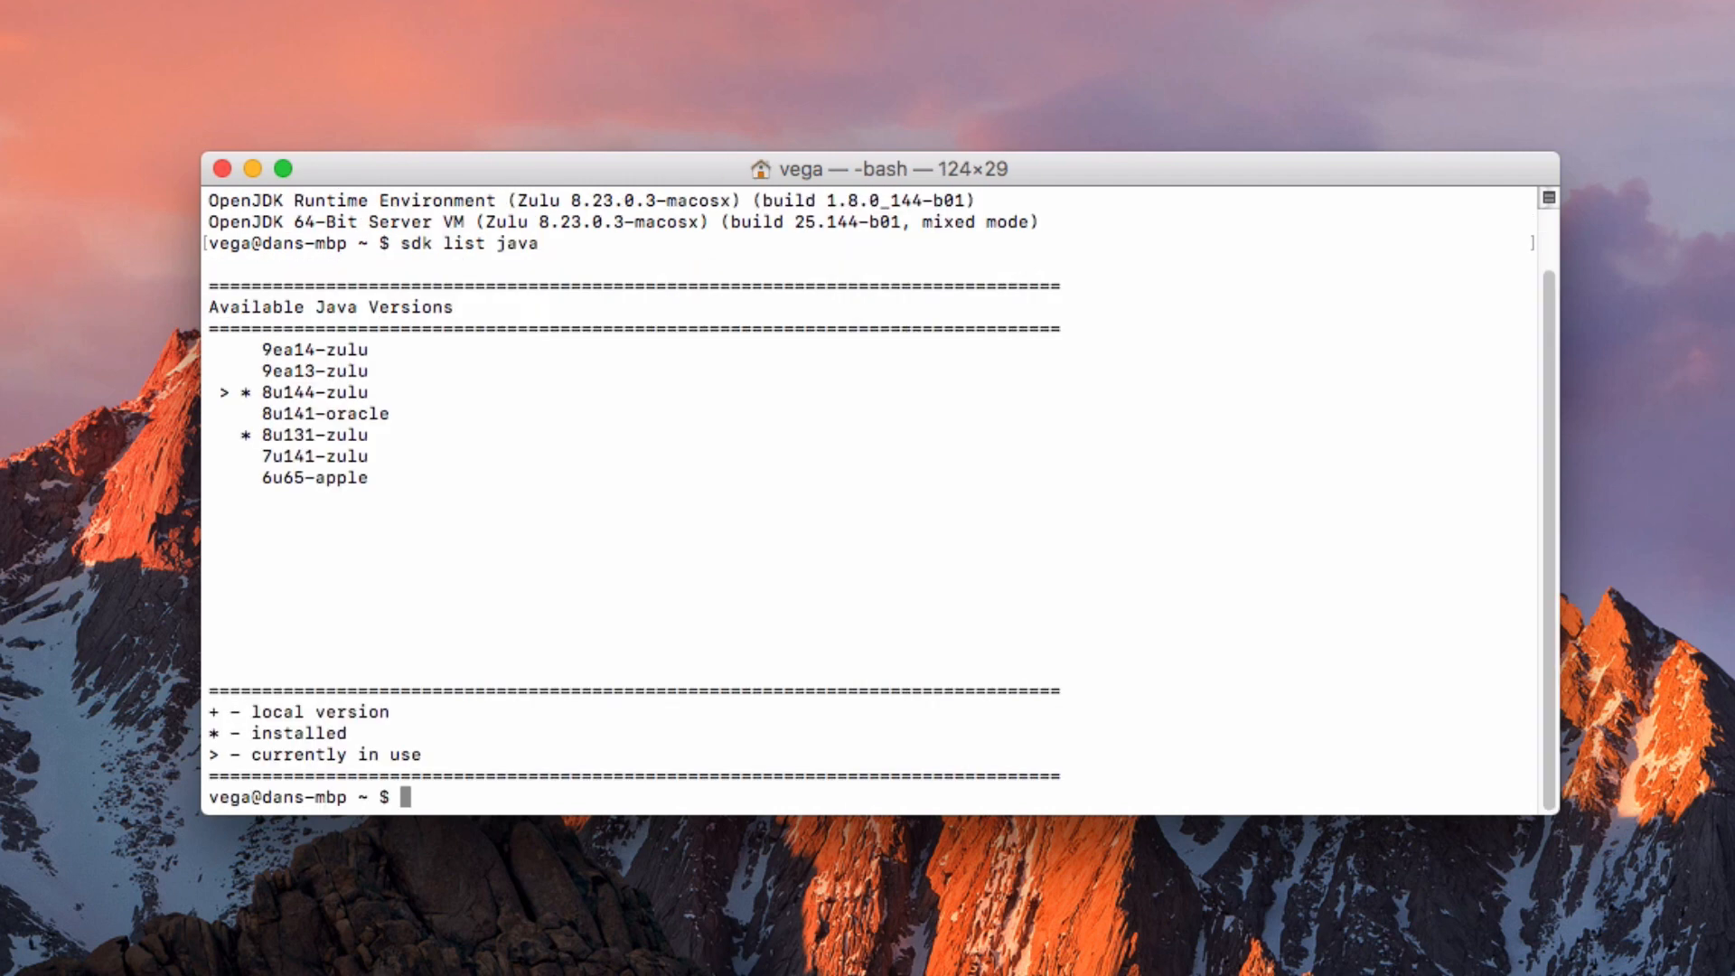
pyautogui.moveTo(269, 386)
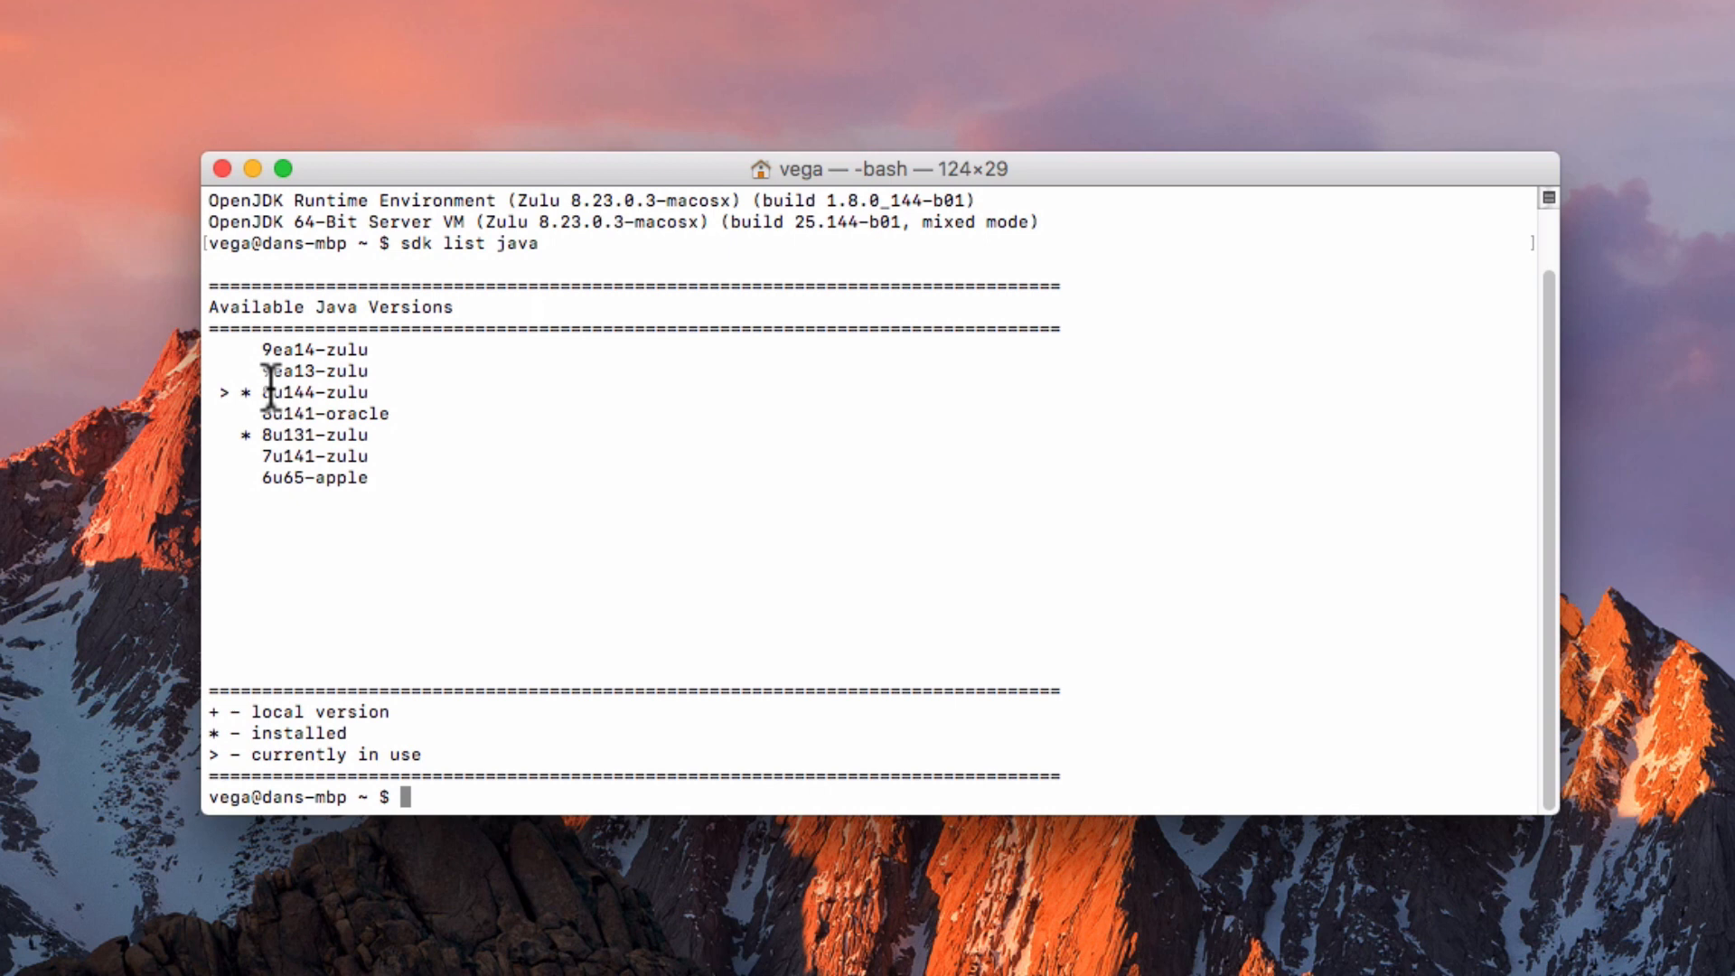
pyautogui.moveTo(255, 437)
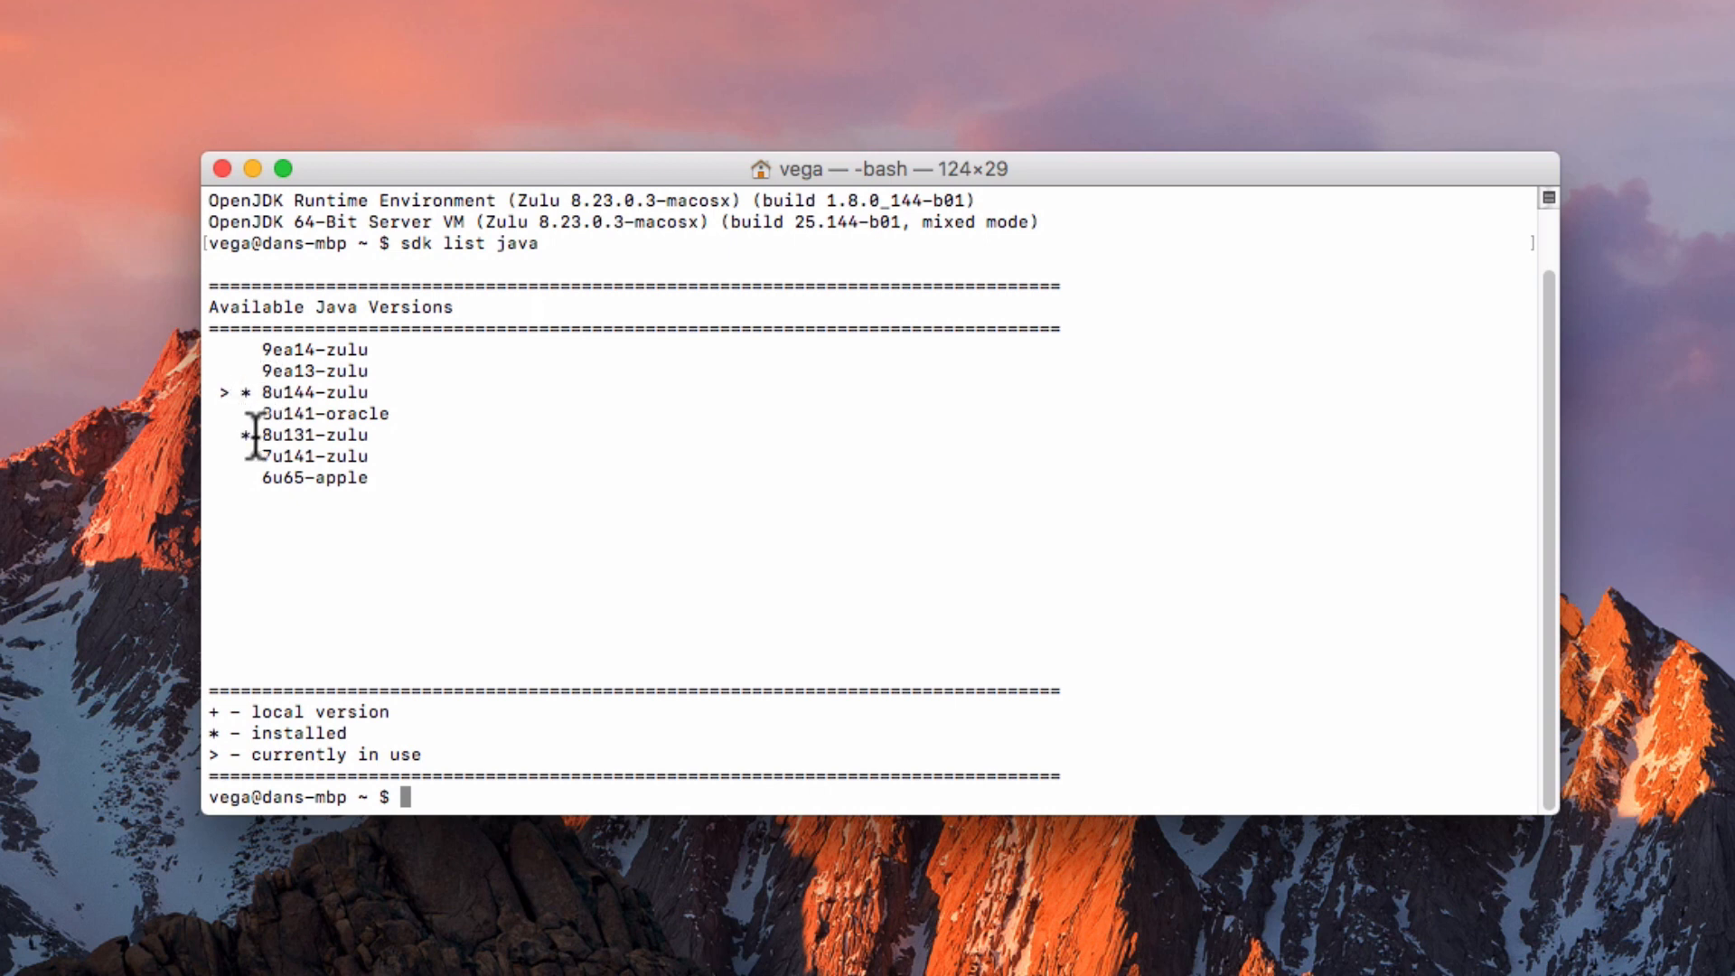
pyautogui.doubleClick(293, 392)
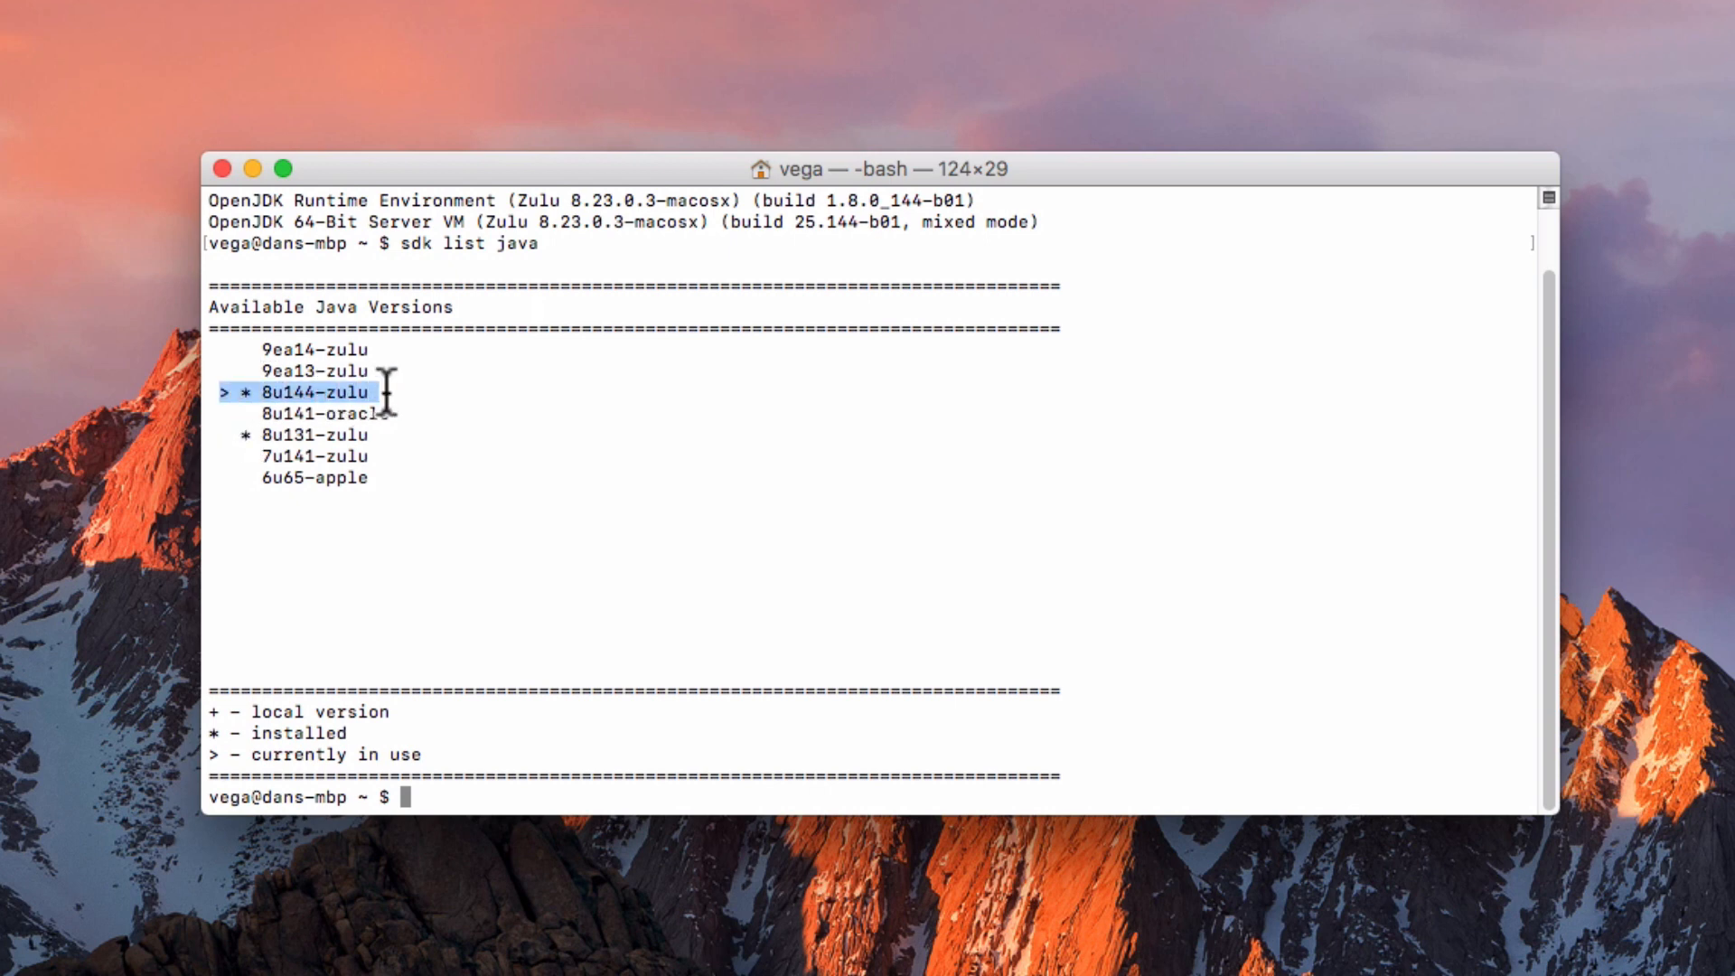